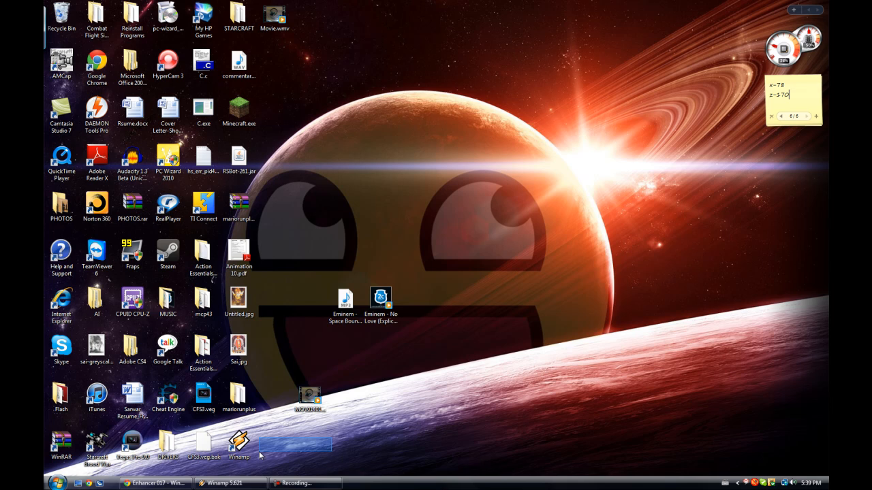
Step: Launch Winamp from its desktop shortcut
left_click(226, 482)
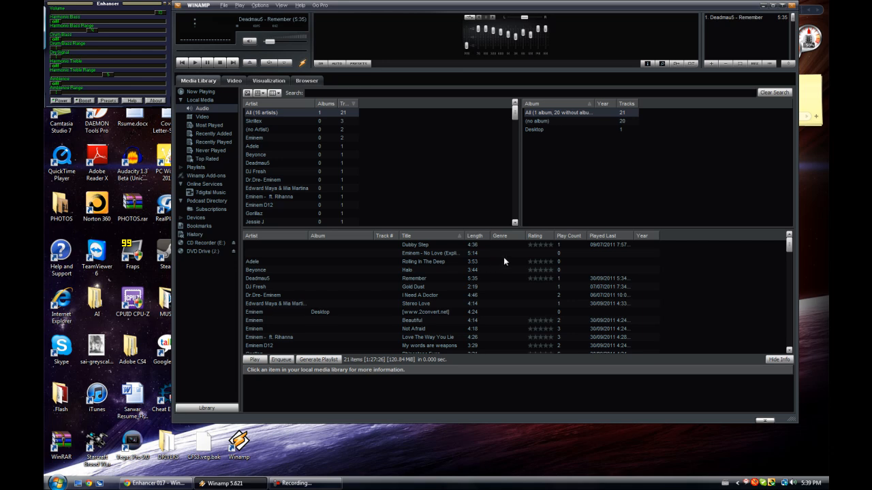
mouse_move(474, 253)
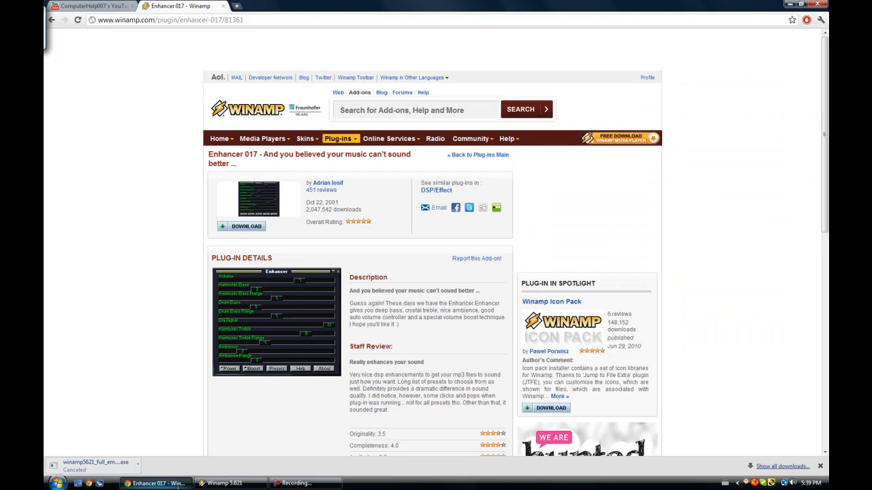
Step: From the download winamp search results, reach the official Winamp Media Player 5.621 page
left_click(236, 6)
type("download winamp")
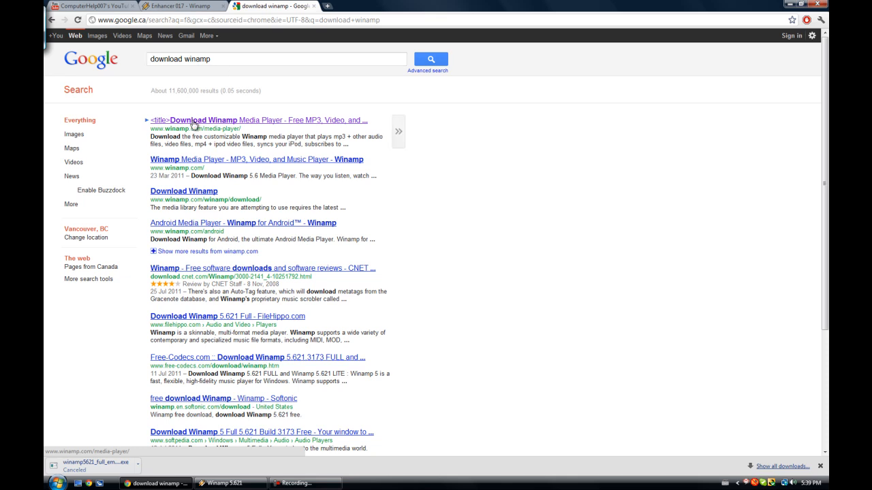
left_click(263, 120)
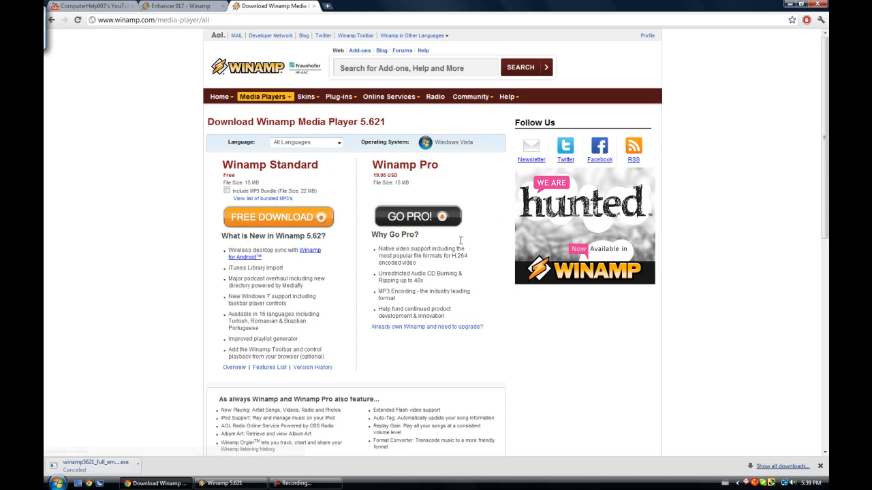
left_click_drag(373, 248, 392, 274)
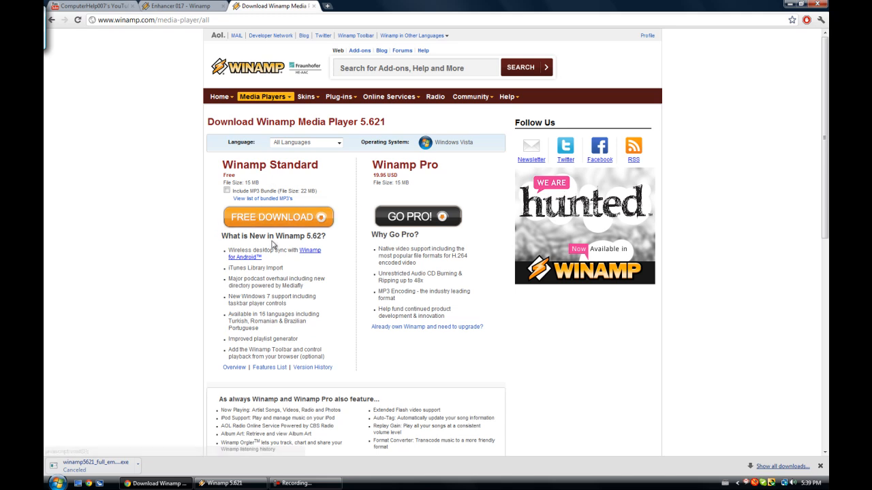
left_click(262, 95)
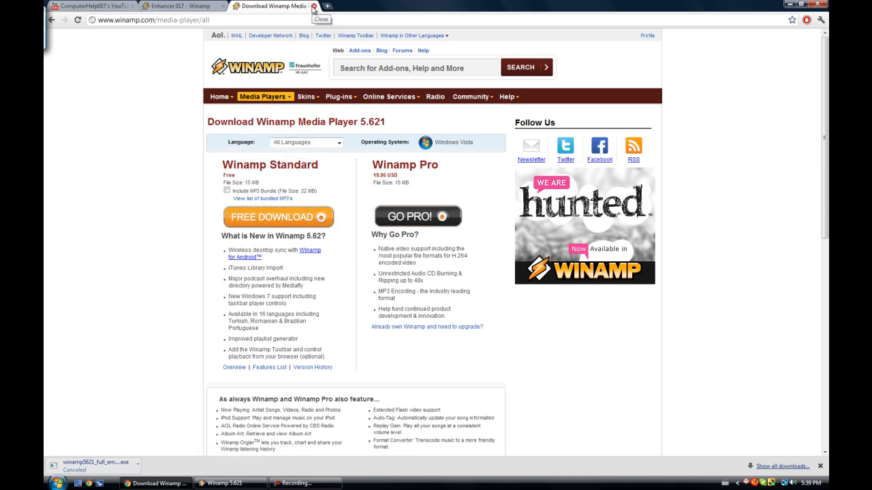
Step: Close the Download Winamp tab, leaving the Enhancer 017 page visible
left_click(313, 6)
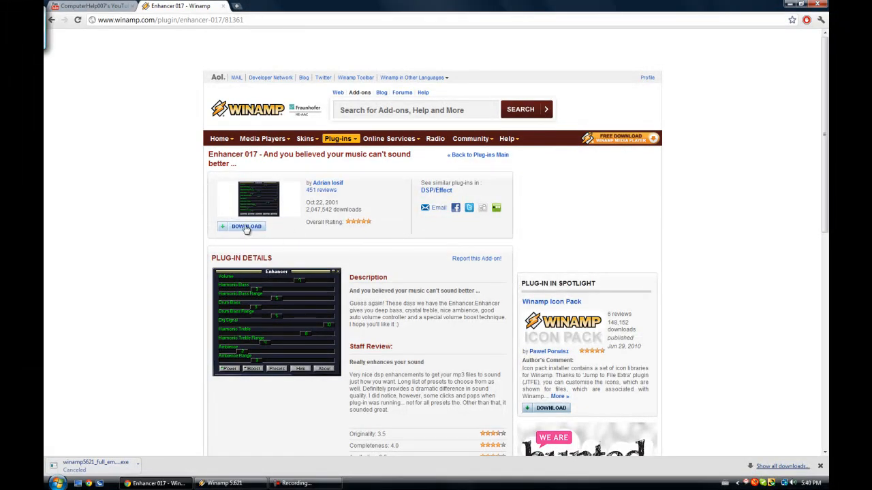
mouse_move(305, 411)
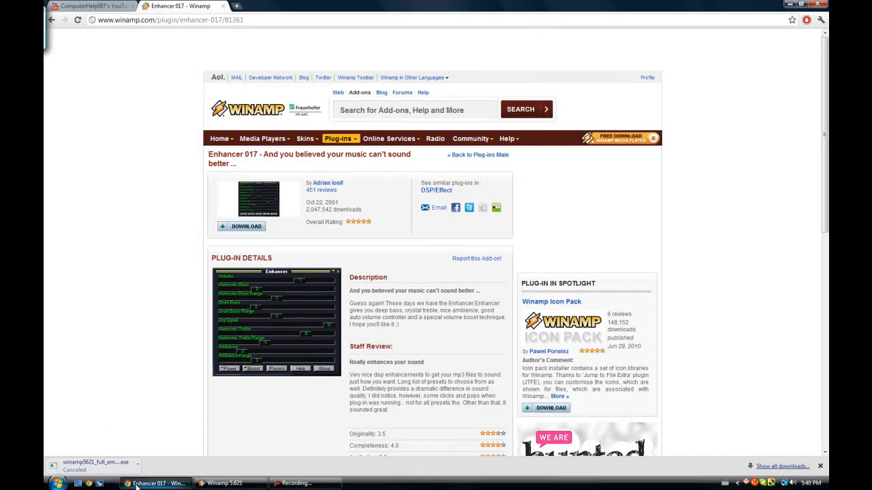
mouse_move(158, 484)
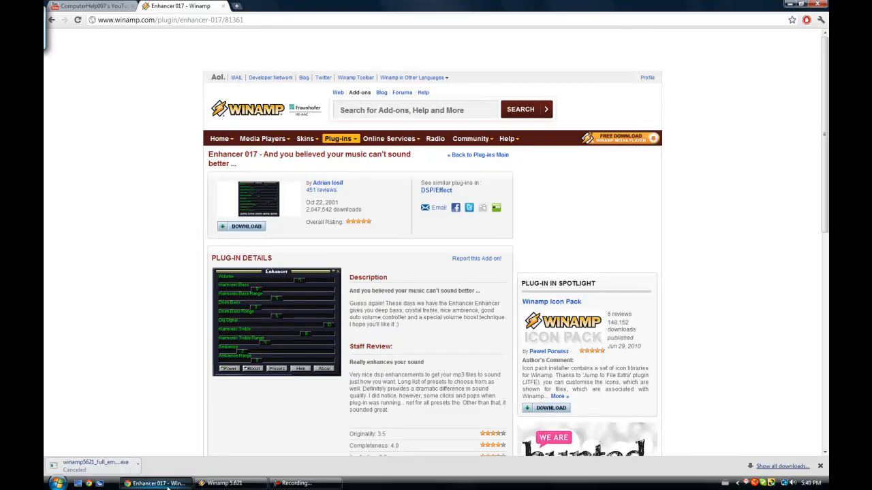
mouse_move(193, 453)
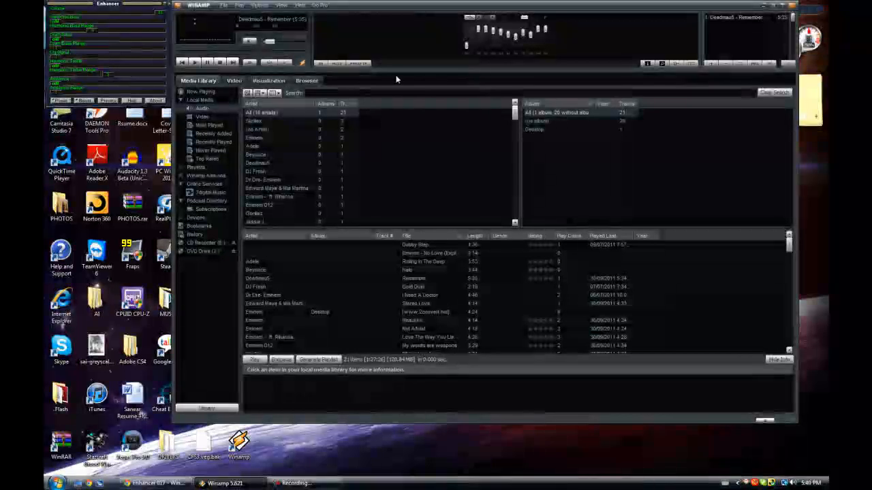
Step: Select Enhancer 0.17 as the DSP/Effect plug-in in Preferences and close the dialog
left_click(258, 6)
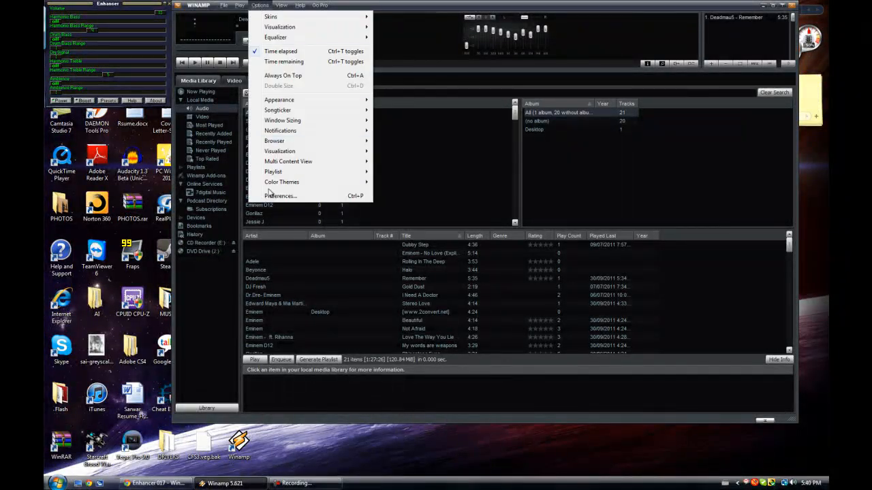
left_click(281, 196)
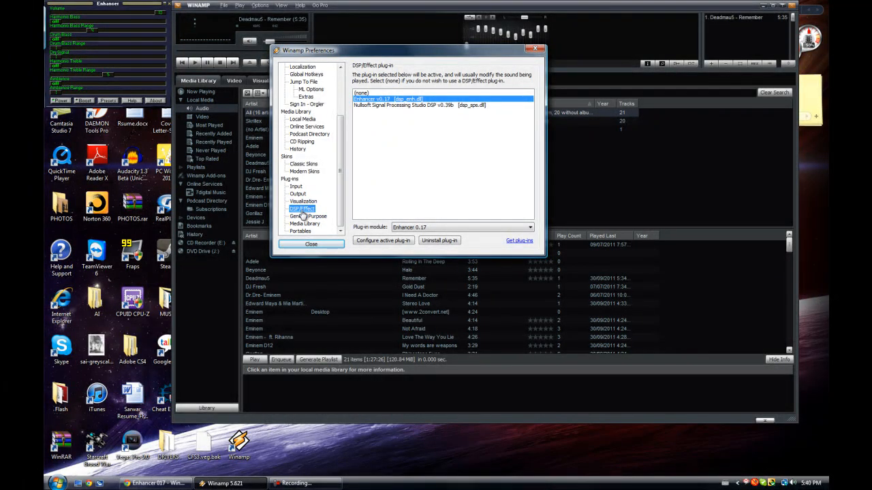
mouse_move(384, 104)
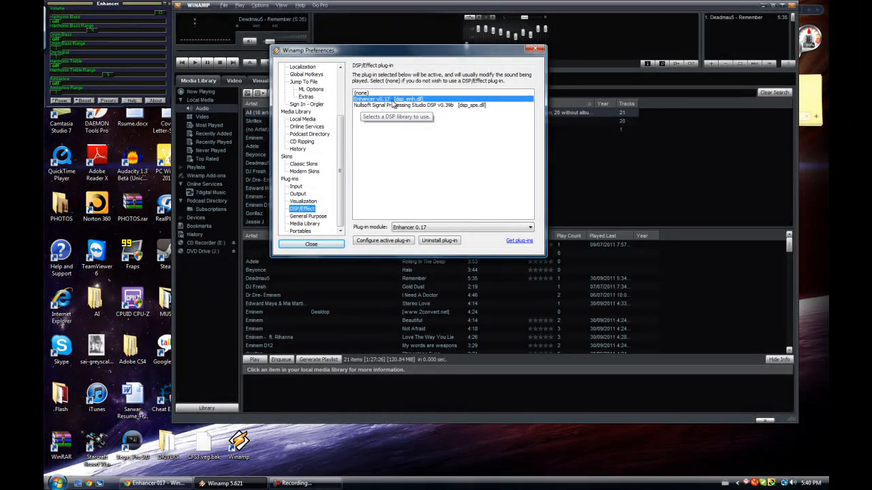
mouse_move(646, 226)
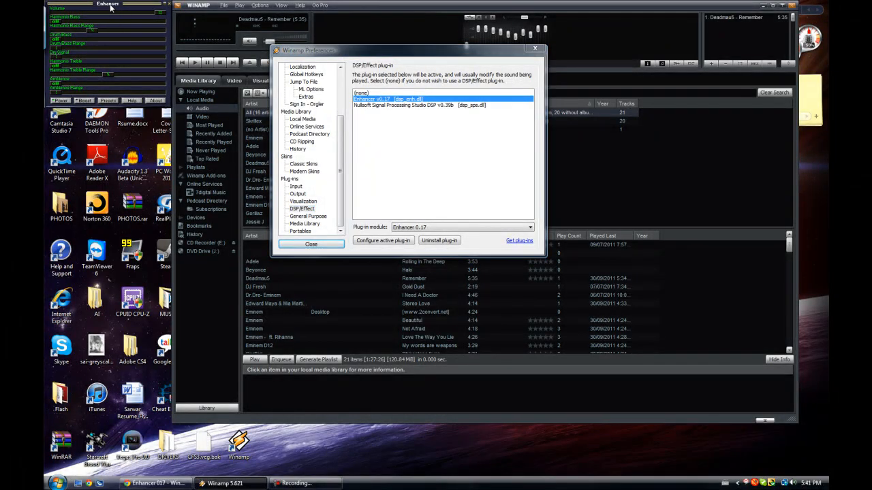
left_click(311, 244)
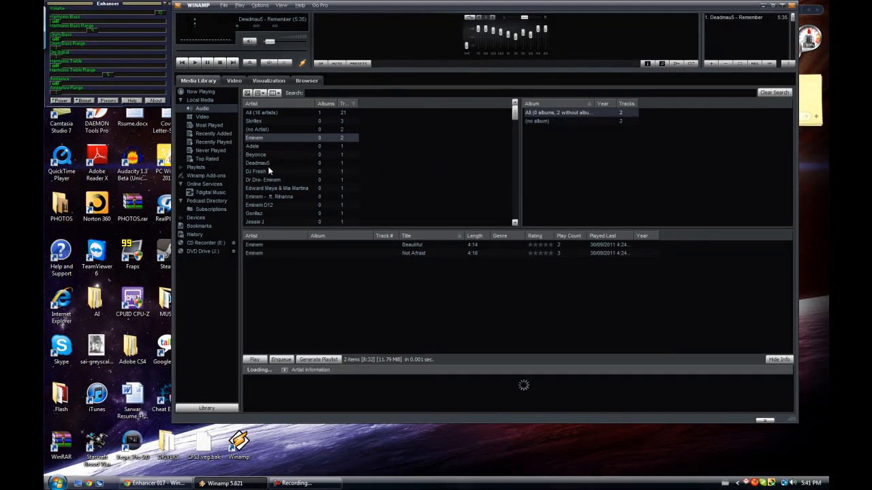
Step: Play Remember from the Deadmau5 tracks in the media library
left_click(257, 163)
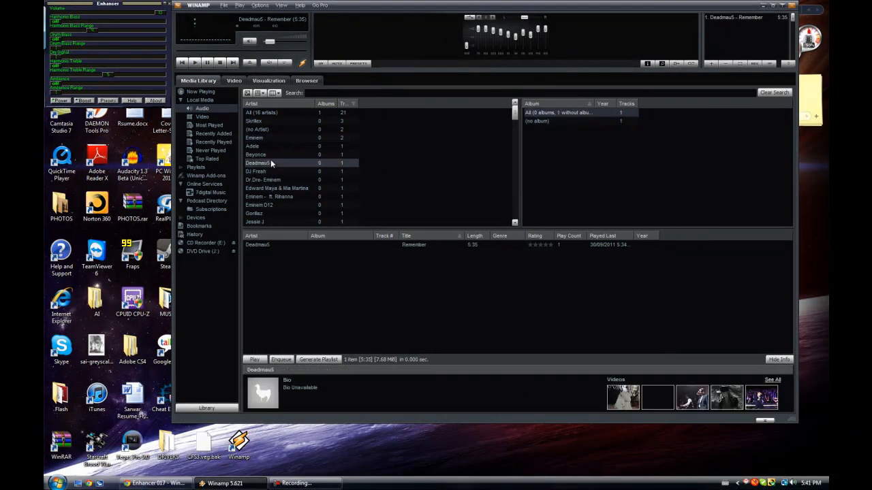
left_click(193, 62)
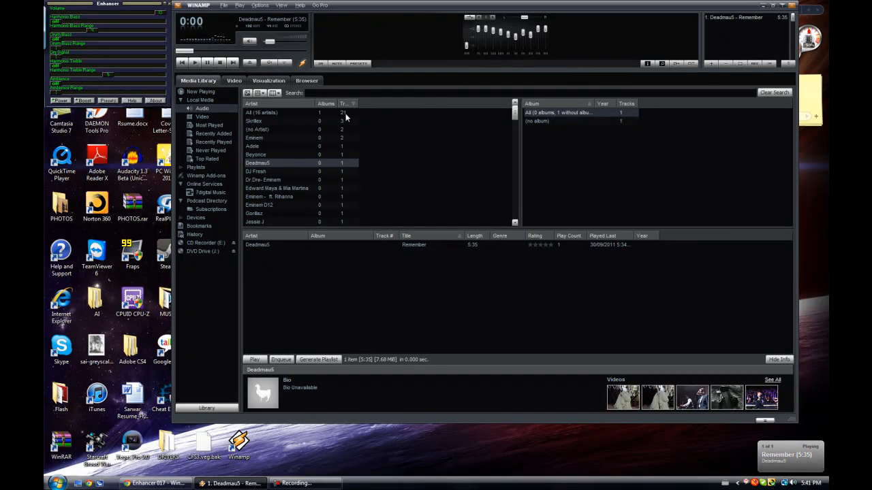
left_click(193, 62)
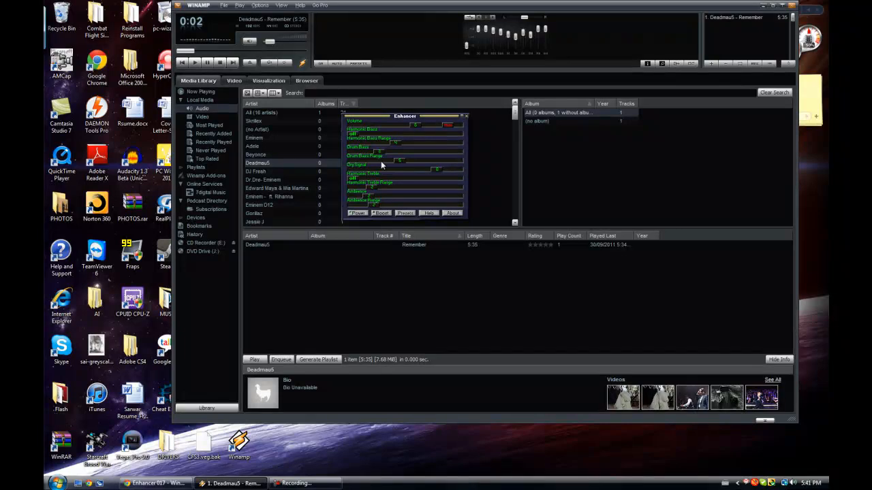
mouse_move(383, 179)
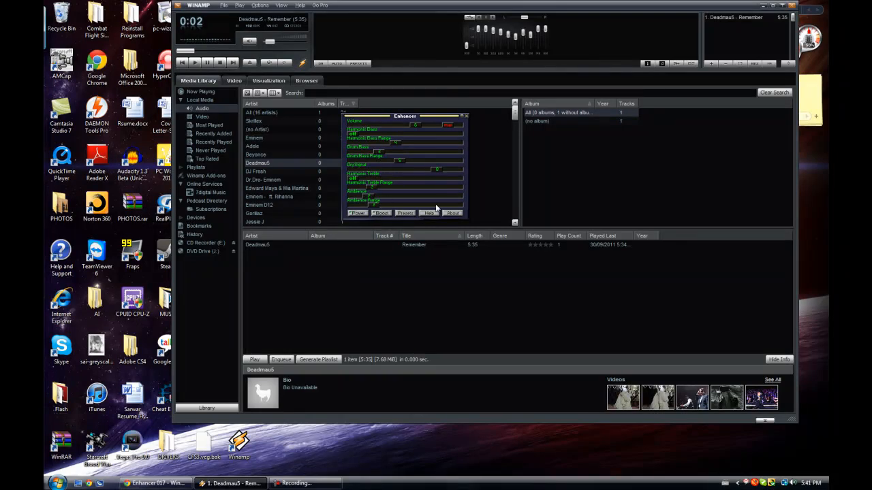
mouse_move(430, 220)
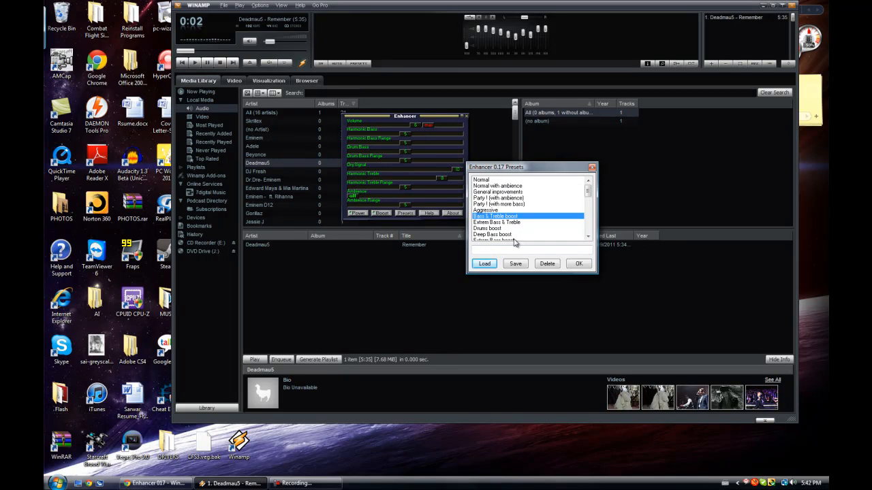
Step: Load the bass-boost preset from the Enhancer 017 Presets dialog
left_click(497, 229)
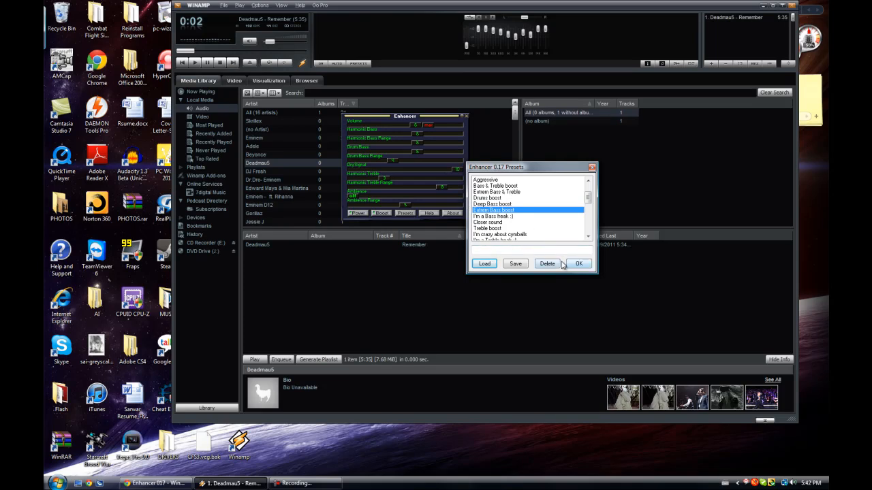
left_click(578, 264)
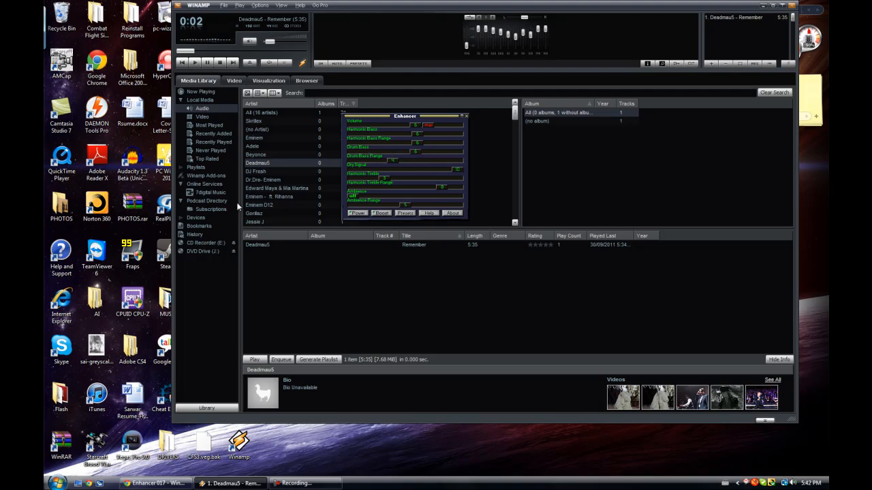
mouse_move(399, 89)
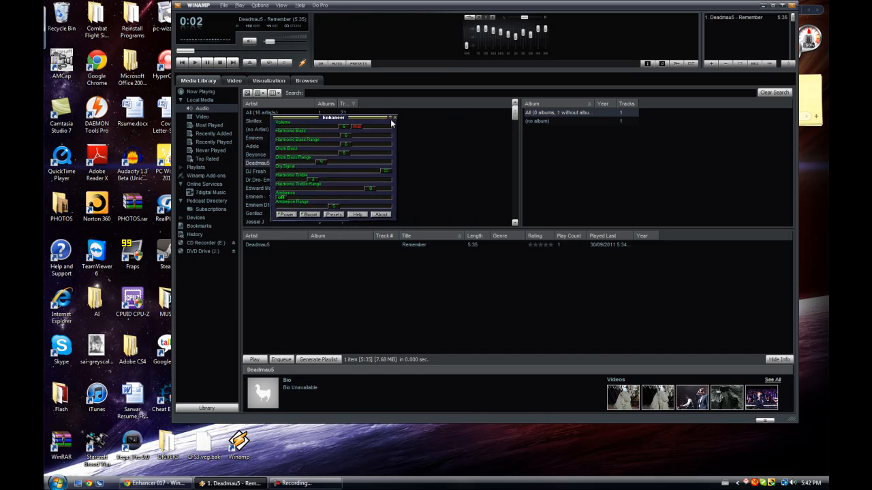
Step: Close the Enhancer window and switch to the Enhancer 017 page in Chrome
left_click(394, 117)
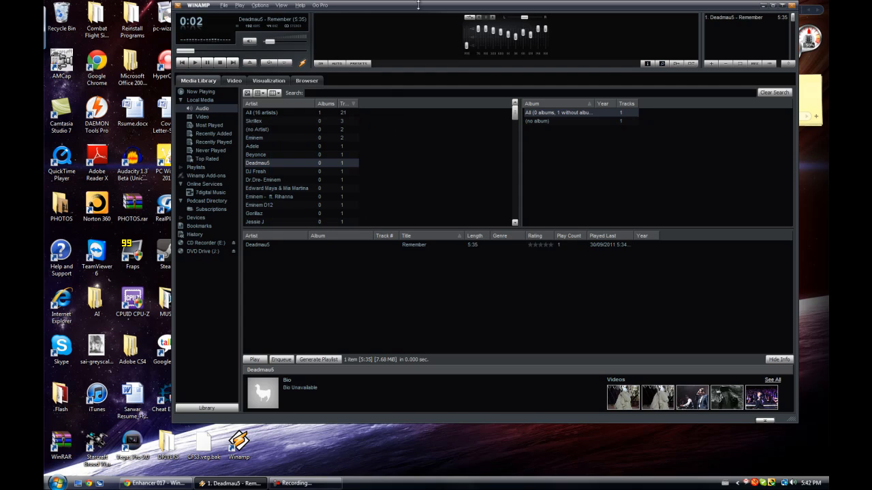
mouse_move(470, 30)
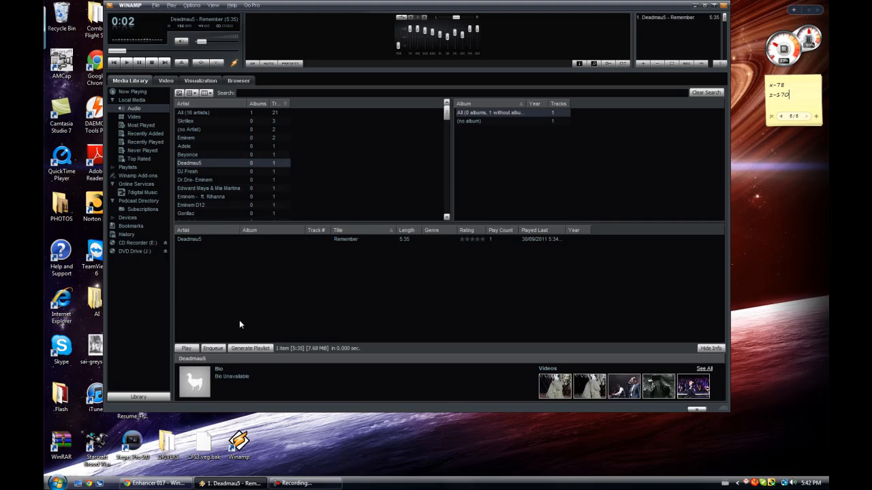
left_click(157, 482)
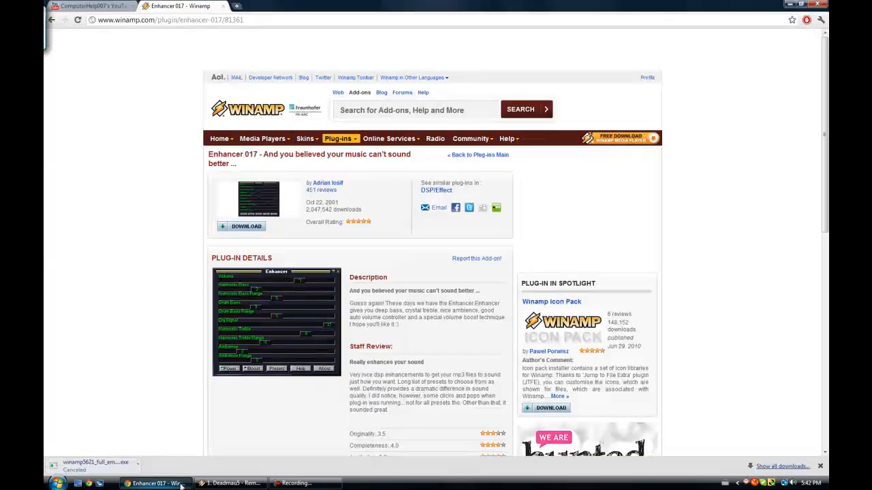